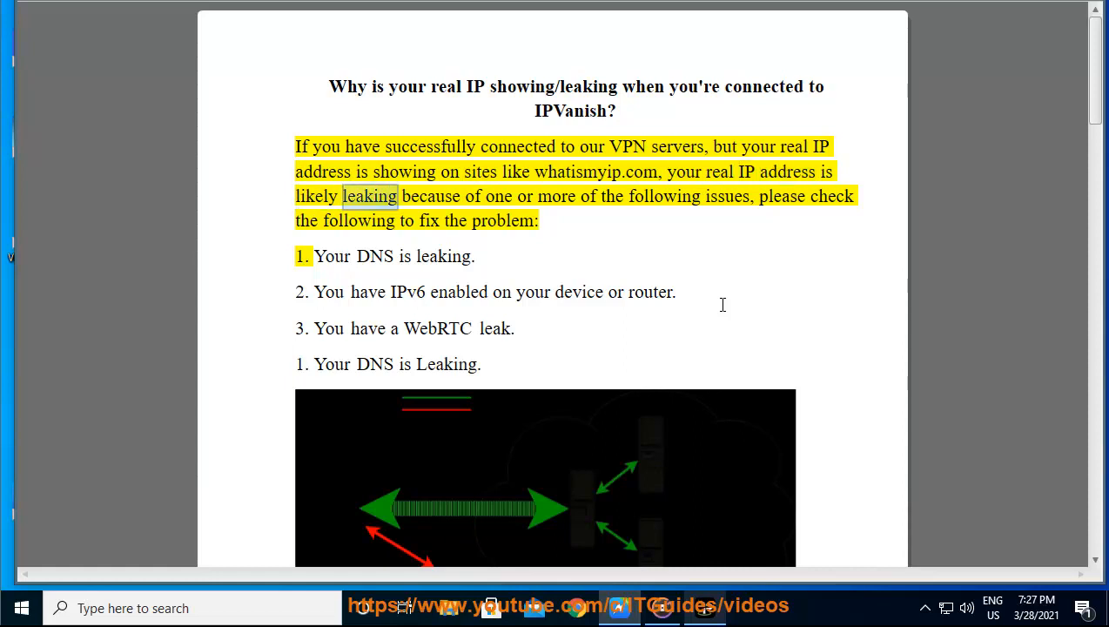
# Follow the Read Aloud narration down the IP-leak PDF into page two through the DNS leak section.
pyautogui.doubleClick(780, 195)
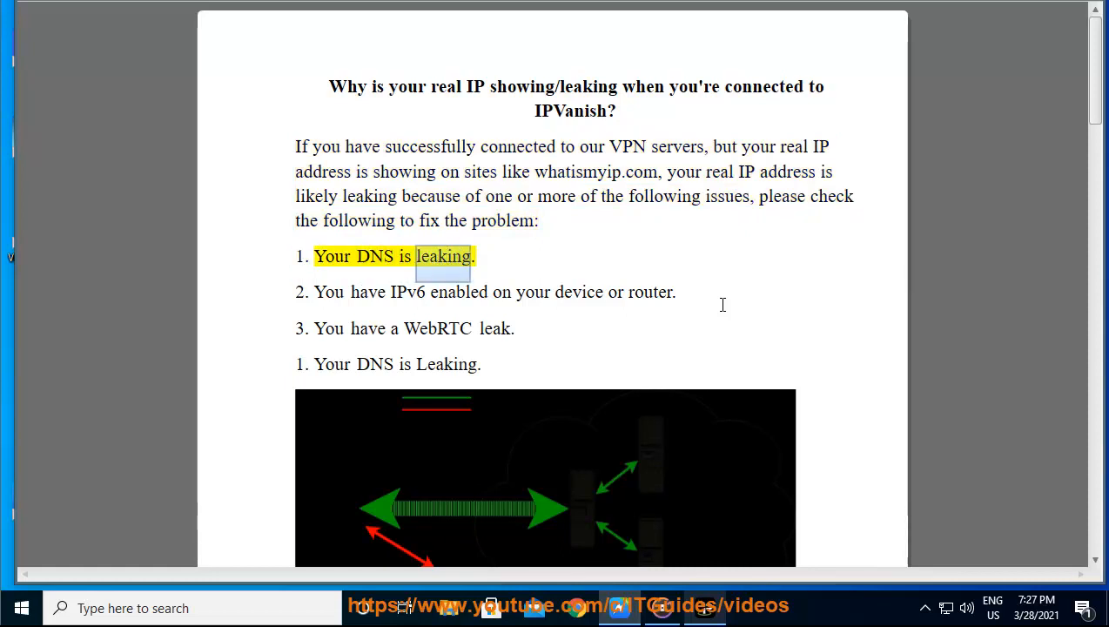
pyautogui.scroll(-3)
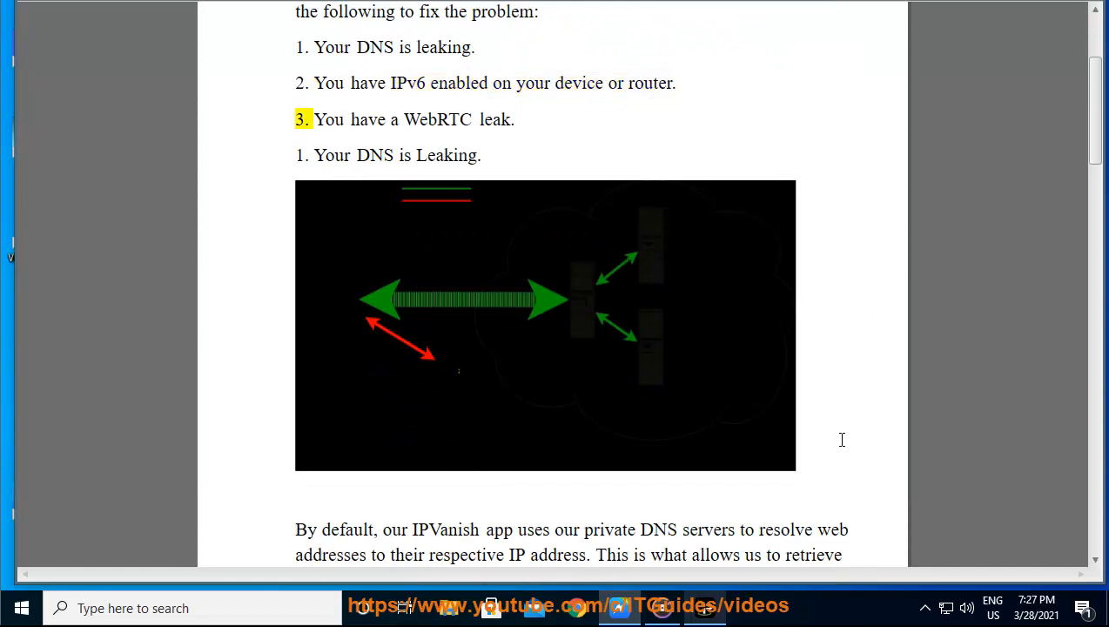
pyautogui.doubleClick(437, 118)
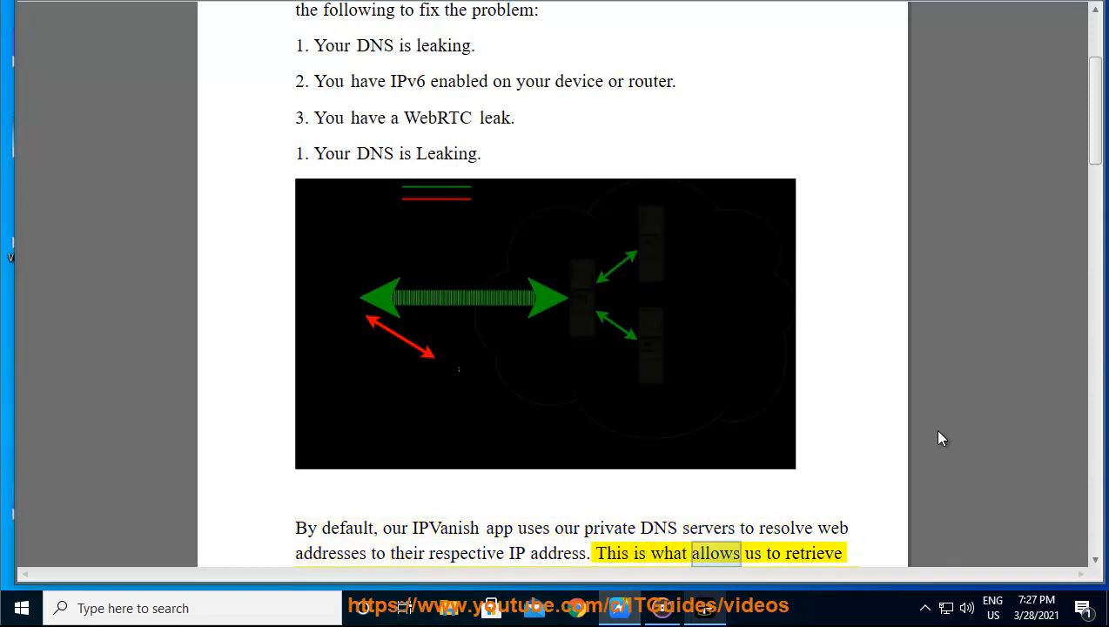
pyautogui.scroll(-3)
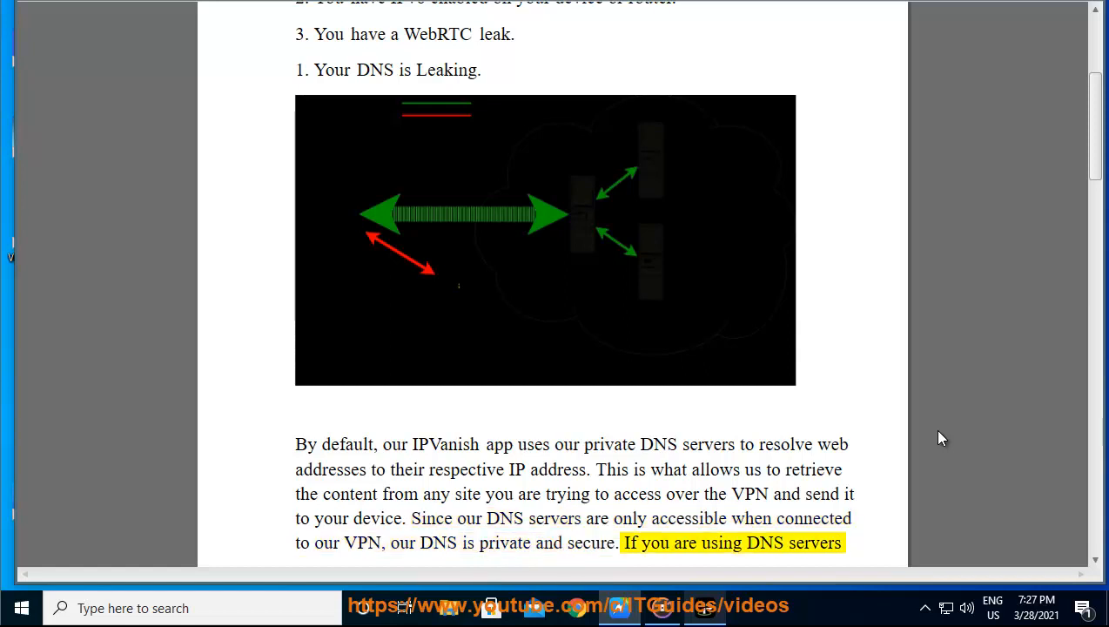
pyautogui.scroll(-3)
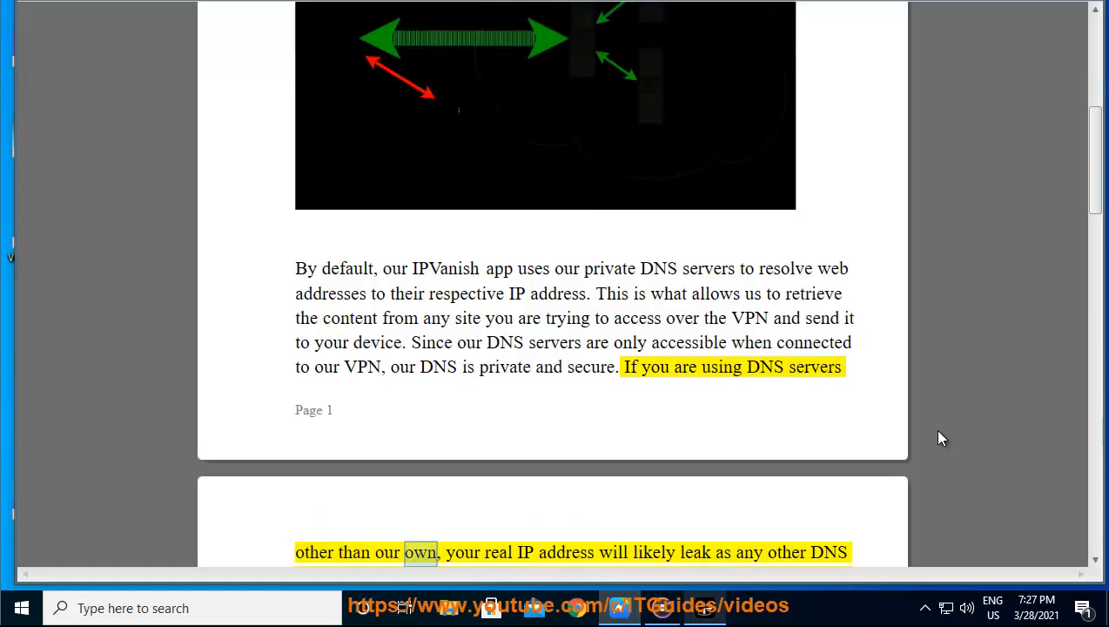
pyautogui.scroll(-3)
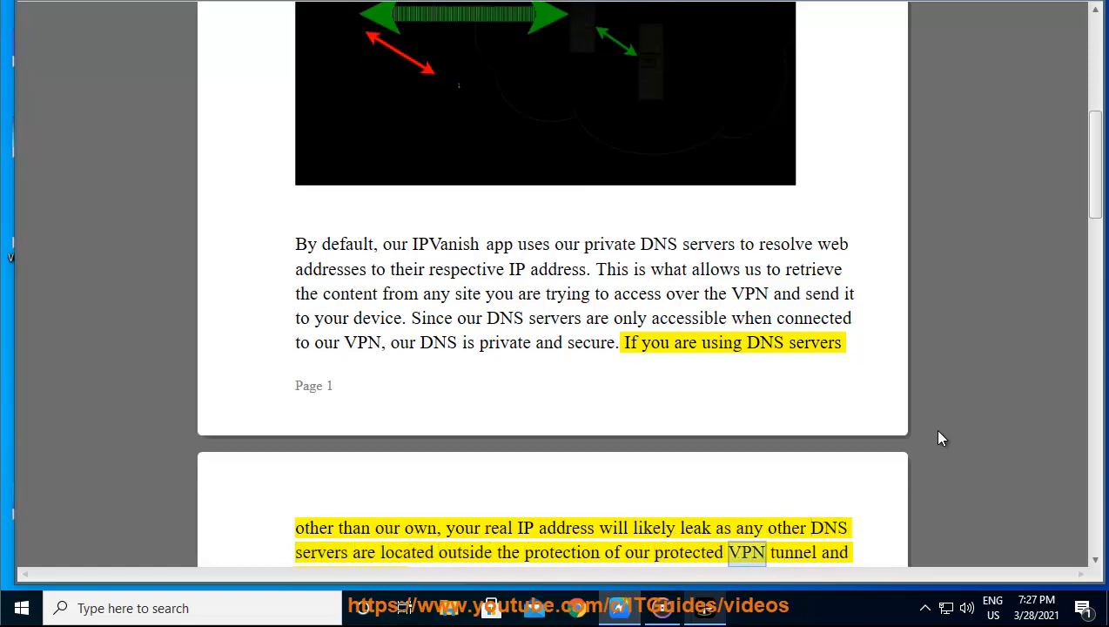
pyautogui.scroll(-3)
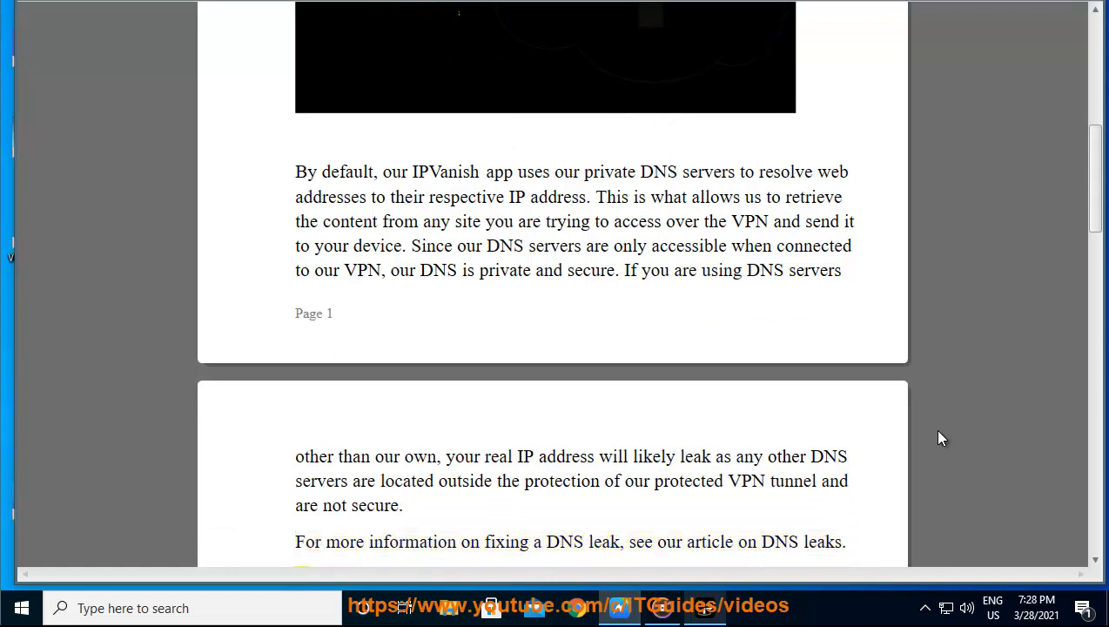
pyautogui.scroll(-3)
pyautogui.write('C')
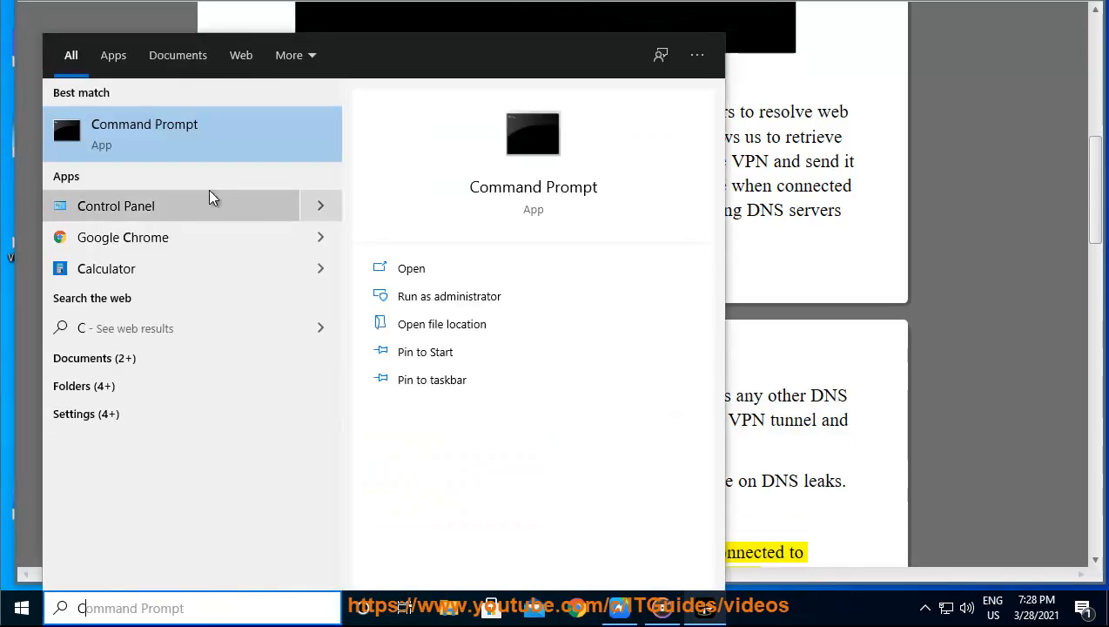
# Reach Ethernet0's adapter properties from Network and Sharing Center and select Internet Protocol Version 6.
pyautogui.click(115, 206)
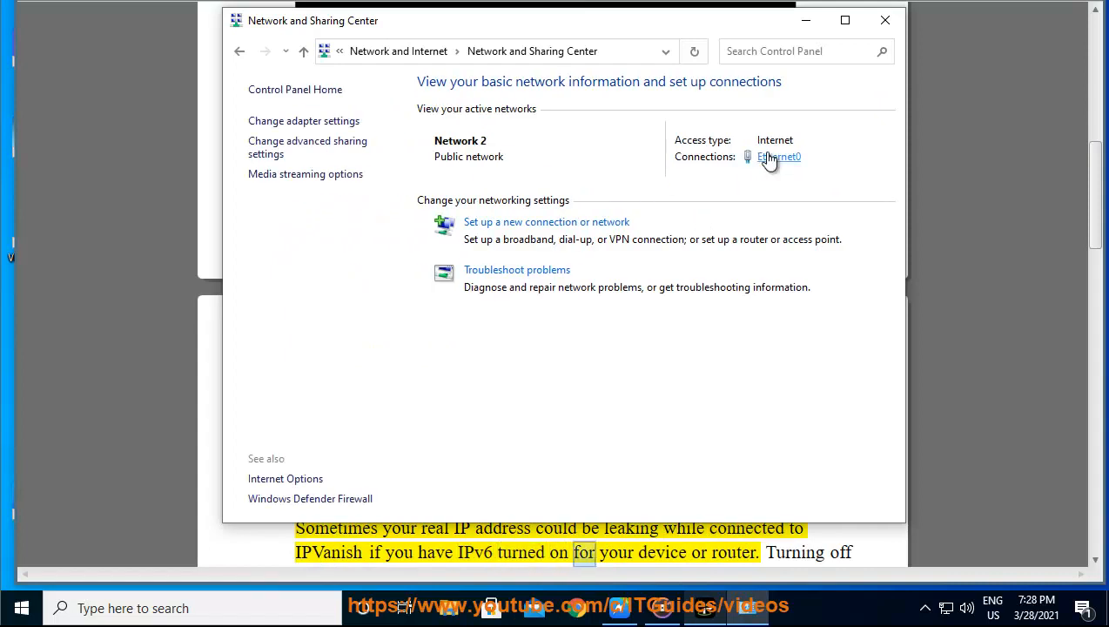
pyautogui.click(778, 157)
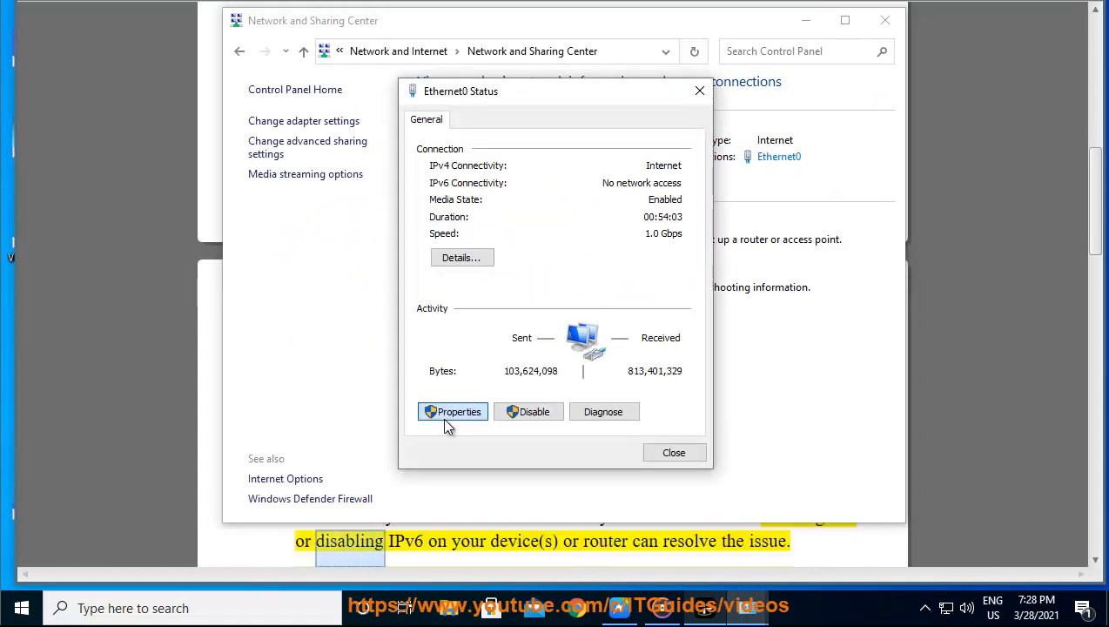
pyautogui.click(453, 411)
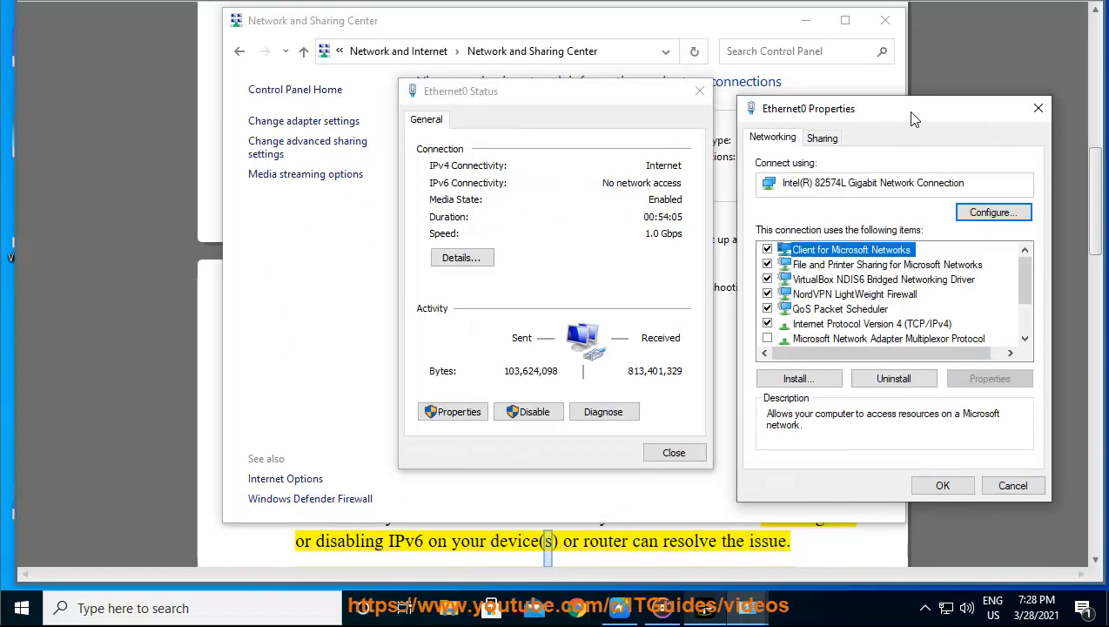
pyautogui.scroll(-3)
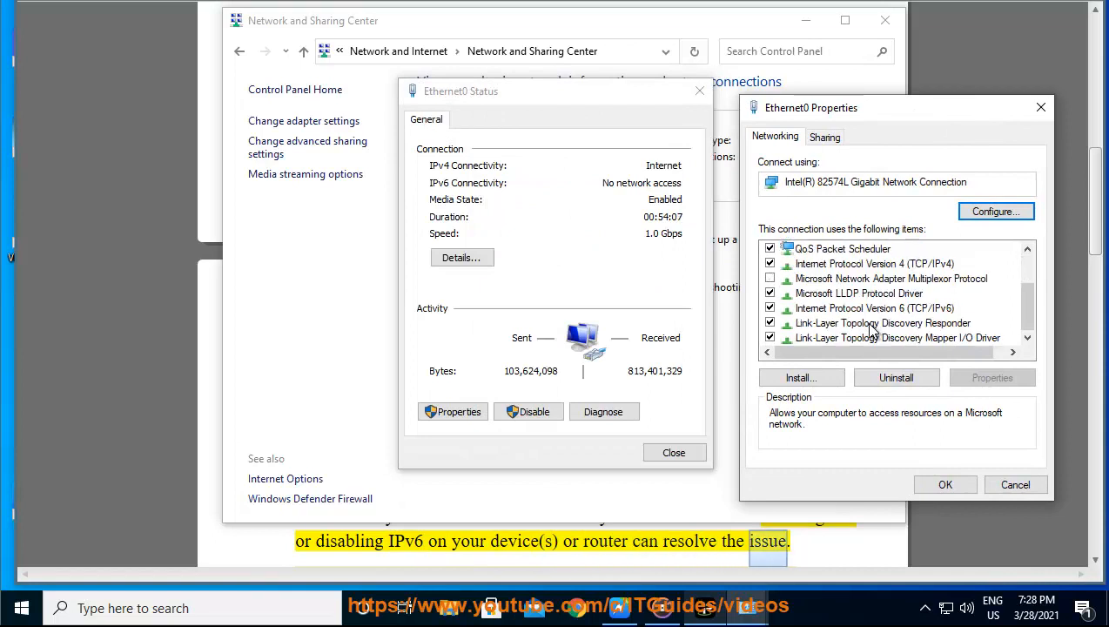
pyautogui.click(875, 308)
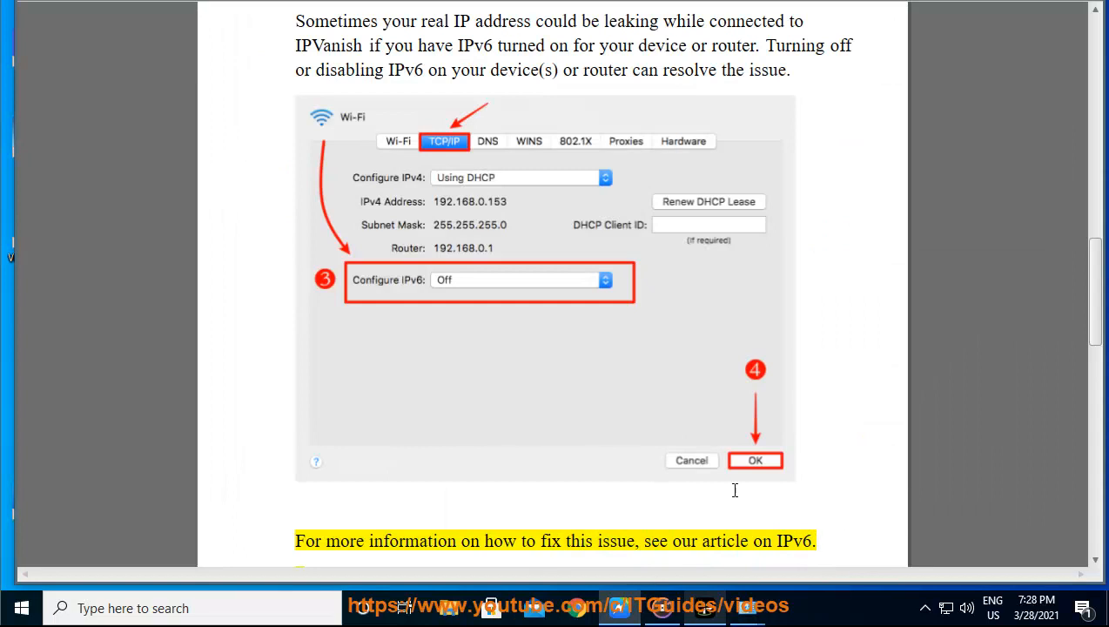
# Follow the narration through the IPv6 and WebRTC sections to the closing IPVanish support line.
pyautogui.scroll(-3)
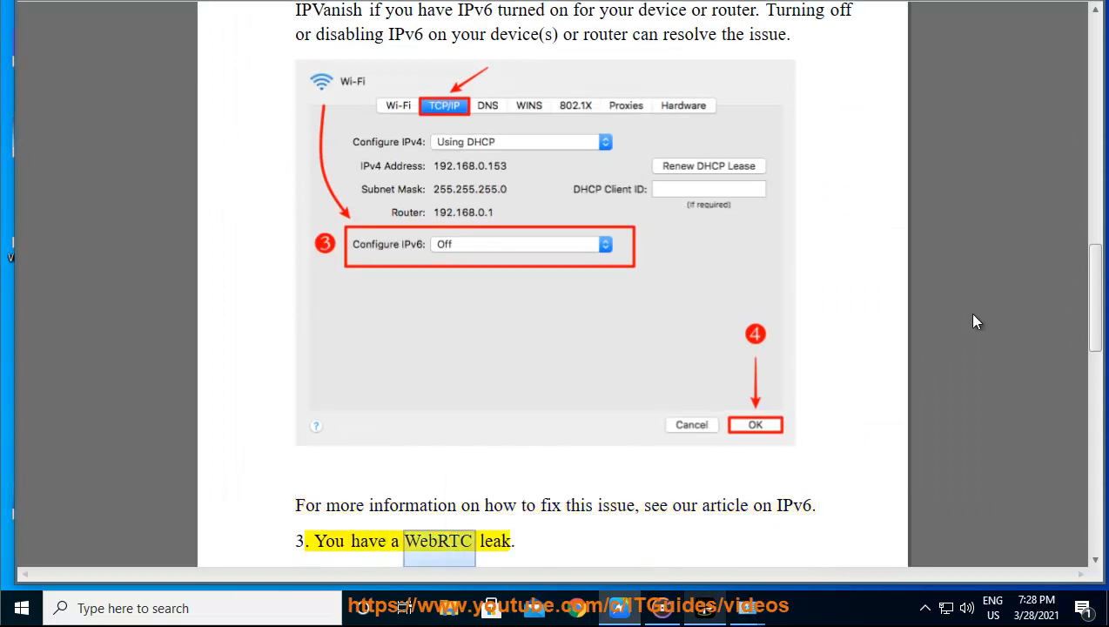
pyautogui.scroll(-3)
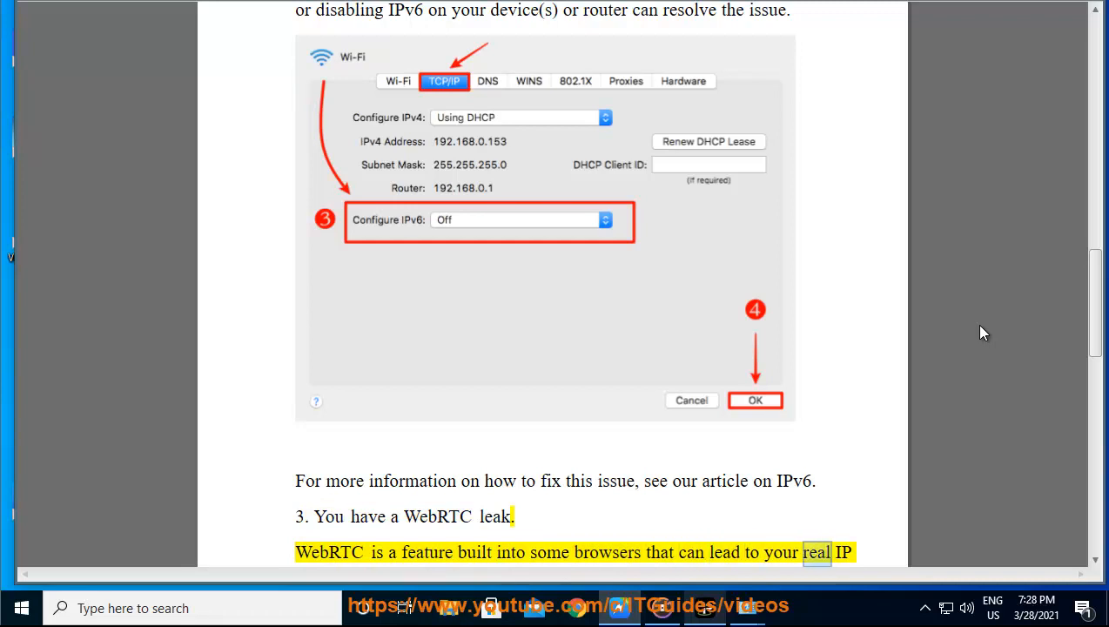
pyautogui.scroll(-3)
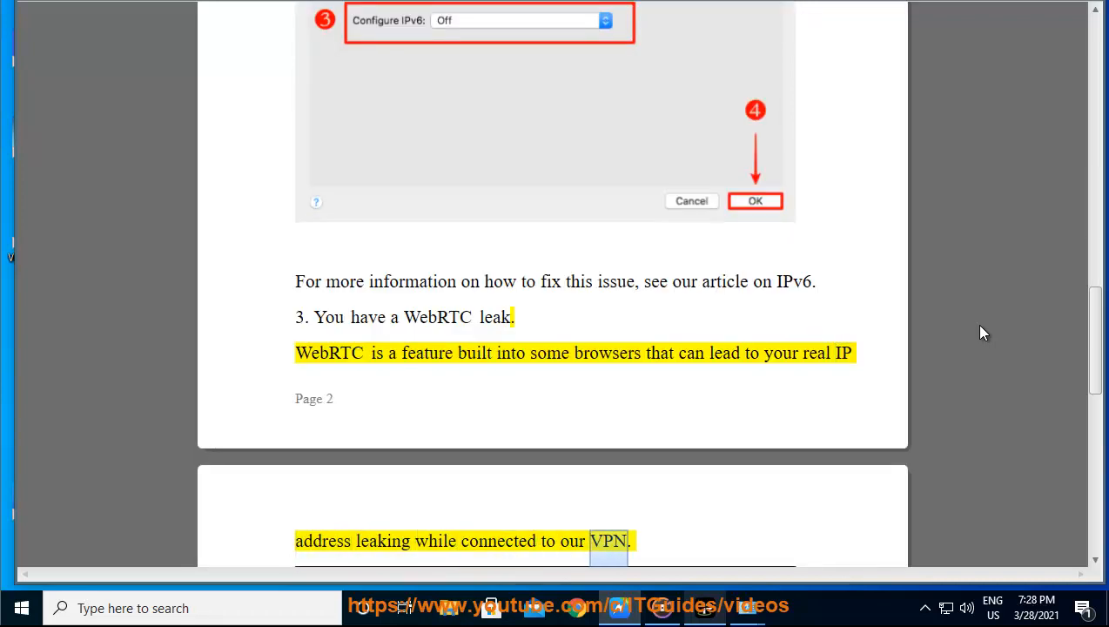
pyautogui.scroll(-3)
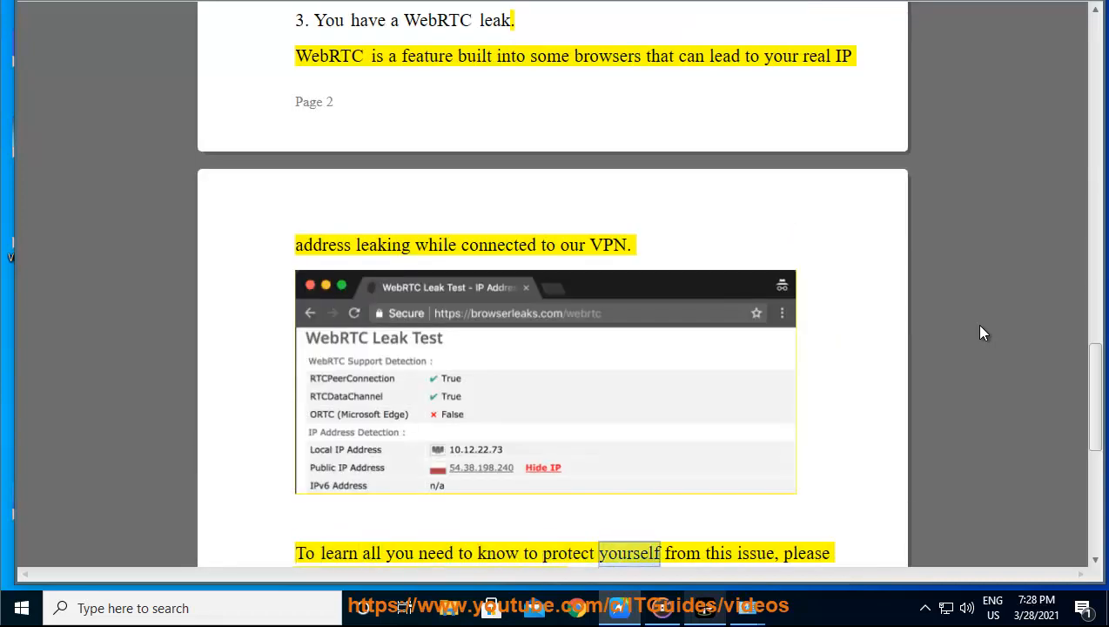
pyautogui.scroll(-3)
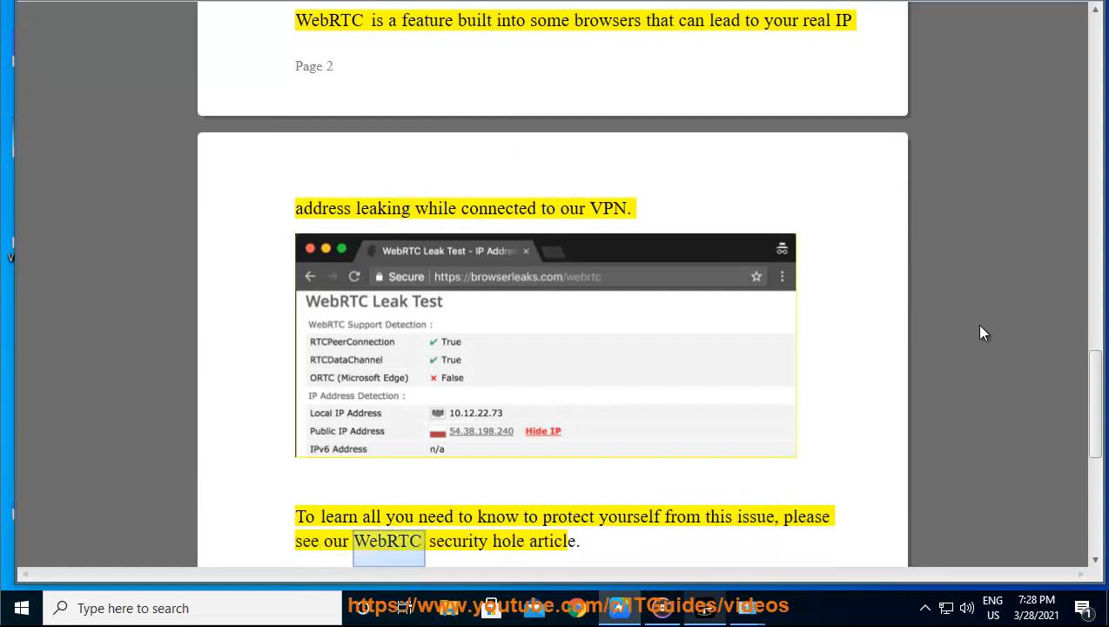
pyautogui.scroll(-3)
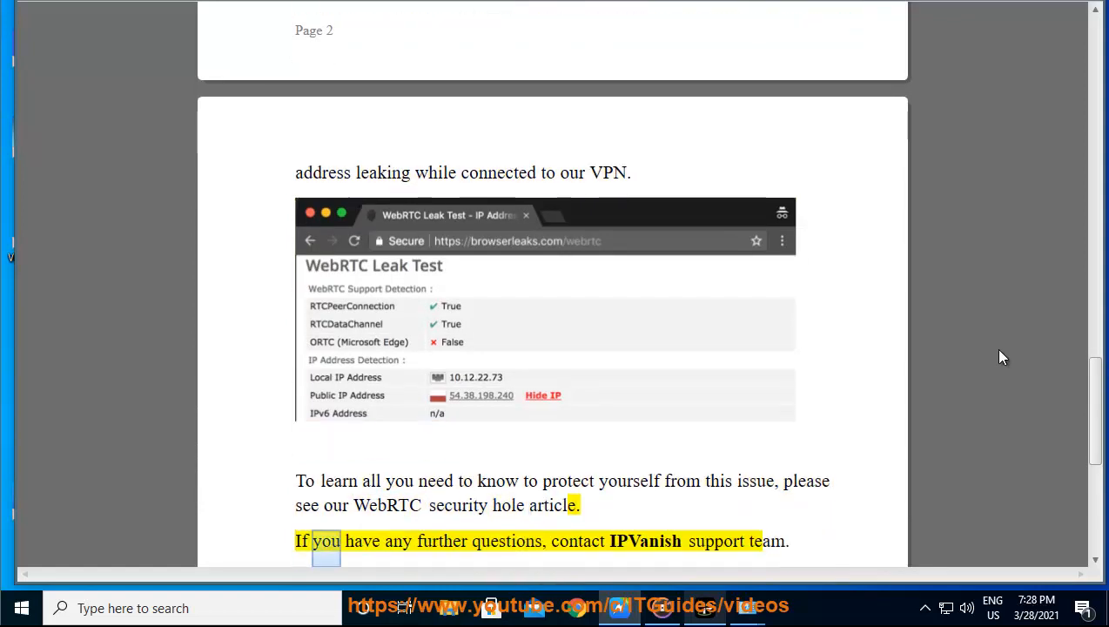
pyautogui.doubleClick(644, 540)
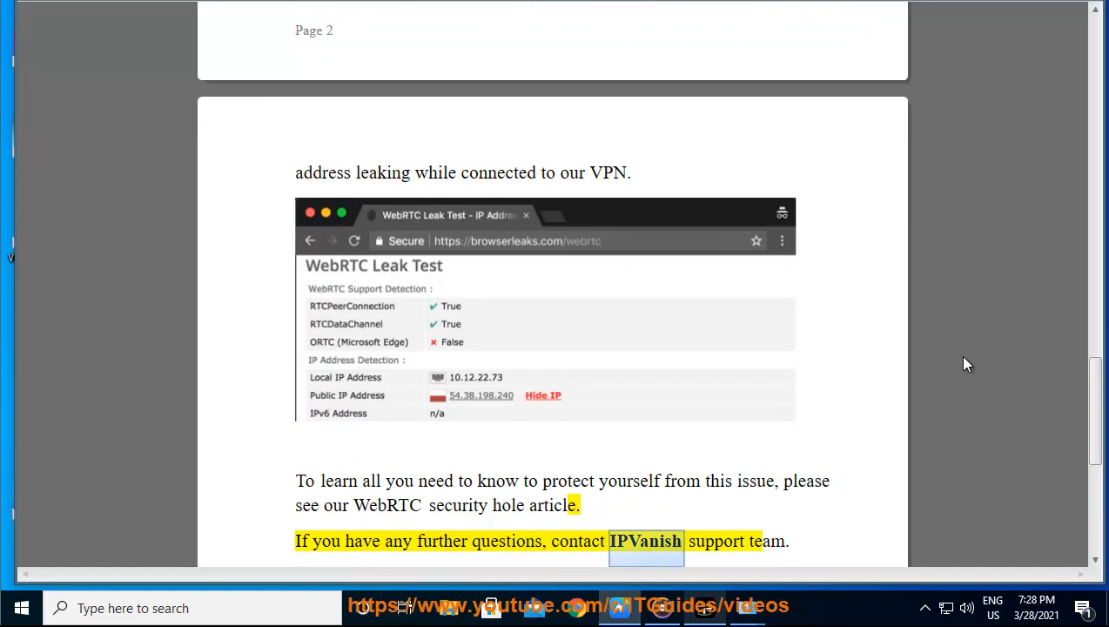